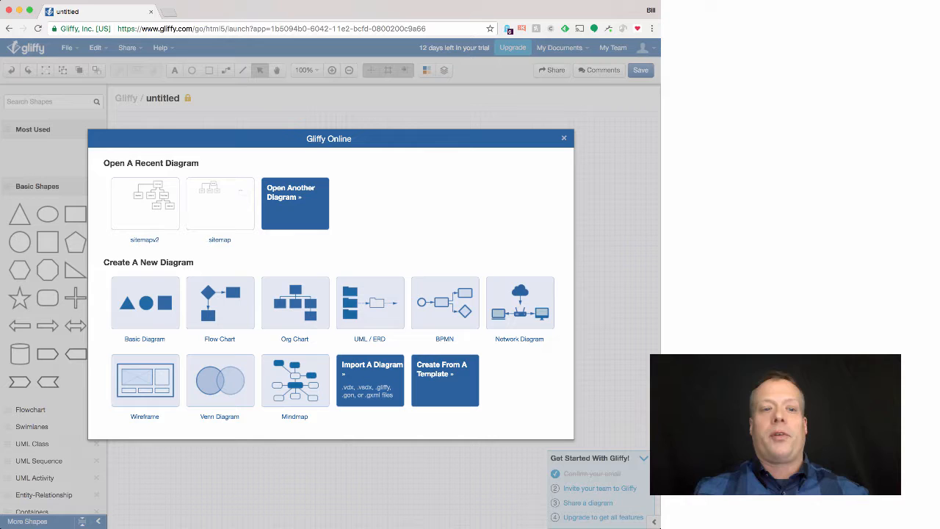
pyautogui.moveTo(322, 246)
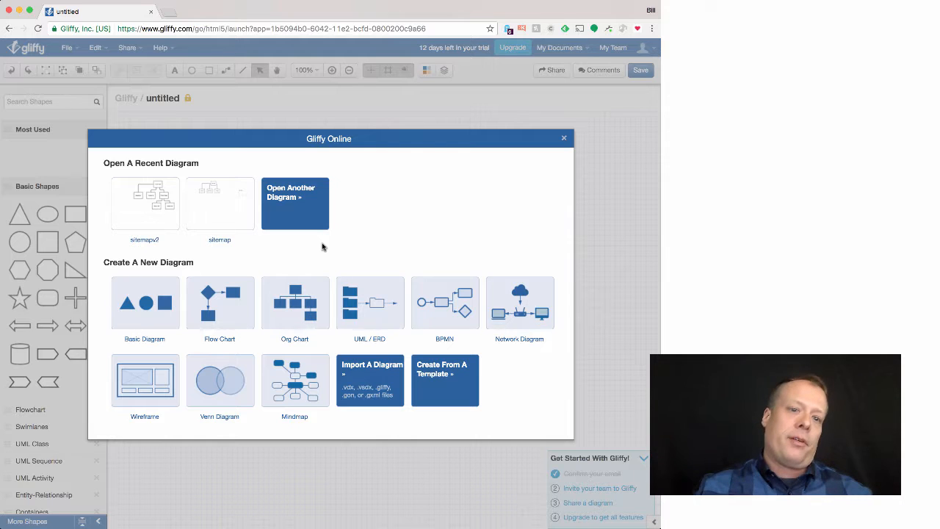
pyautogui.moveTo(301, 210)
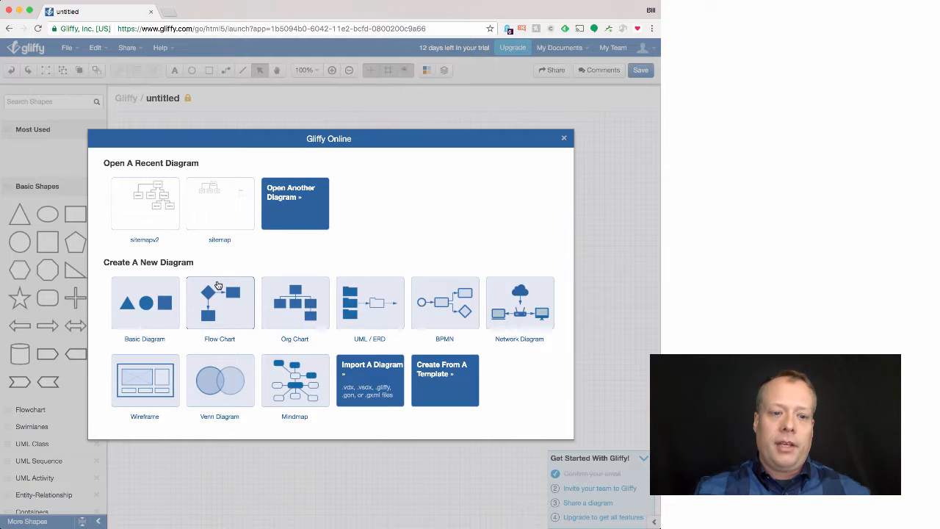
pyautogui.moveTo(278, 324)
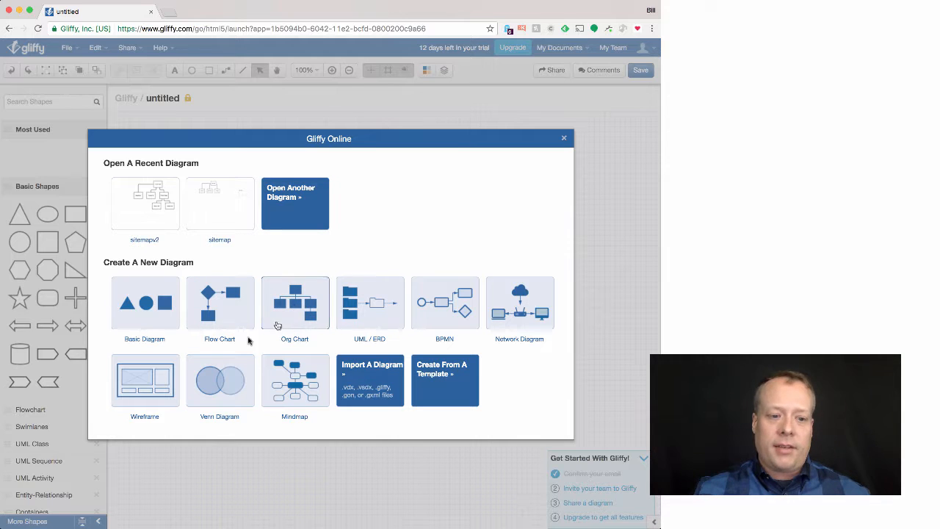
pyautogui.moveTo(365, 319)
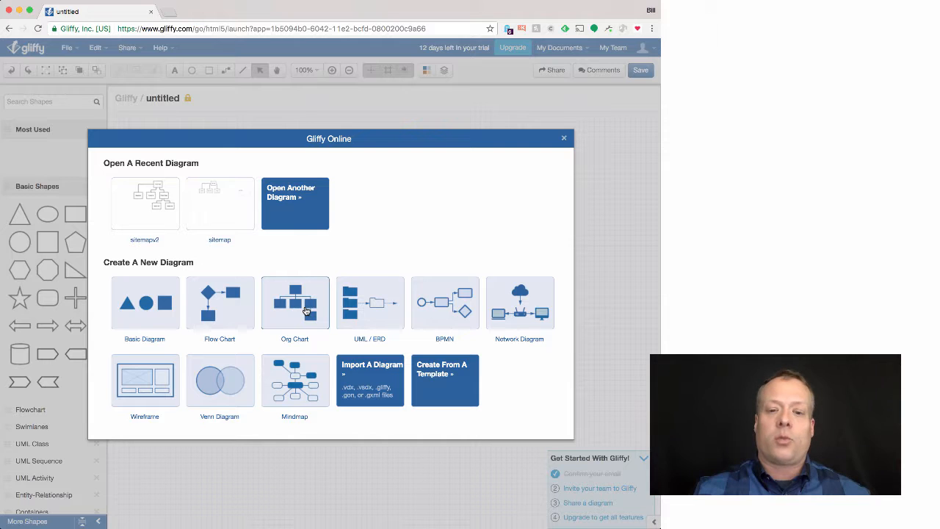
# - Start a new Org Chart diagram and save it to Gliffy as 'sitemapv3'
pyautogui.click(564, 138)
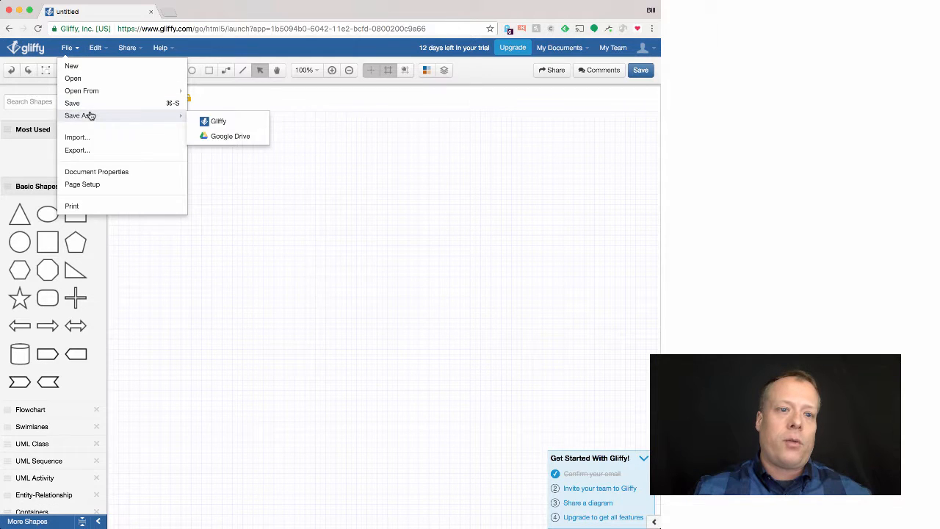
pyautogui.click(217, 120)
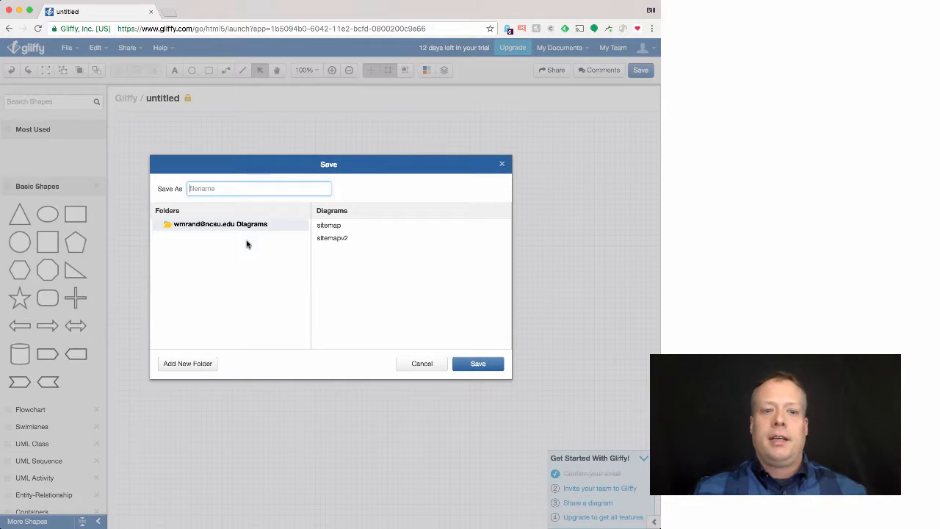
pyautogui.write('sitem')
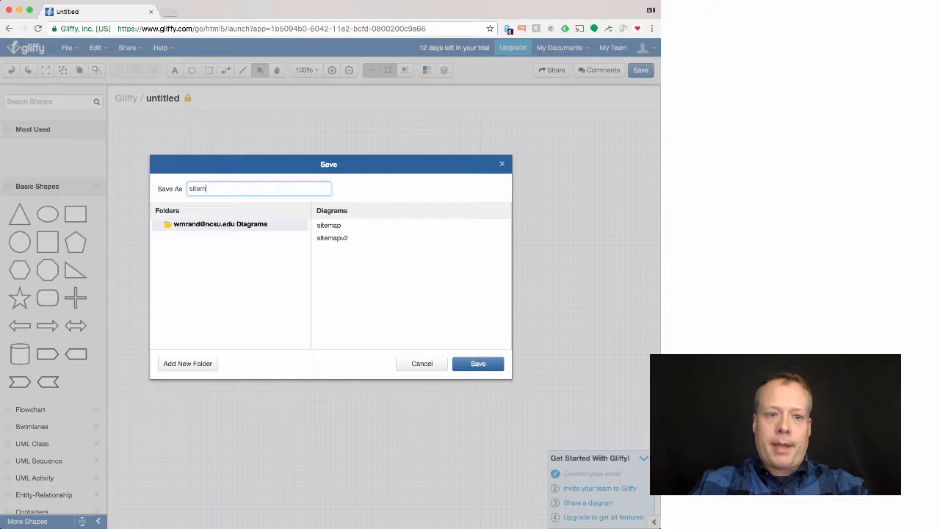
pyautogui.write('apv3')
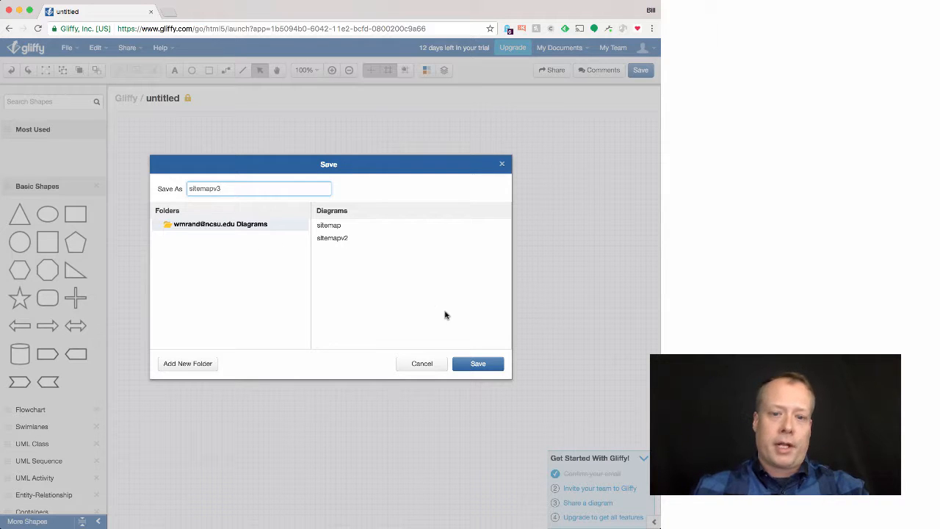
pyautogui.click(477, 363)
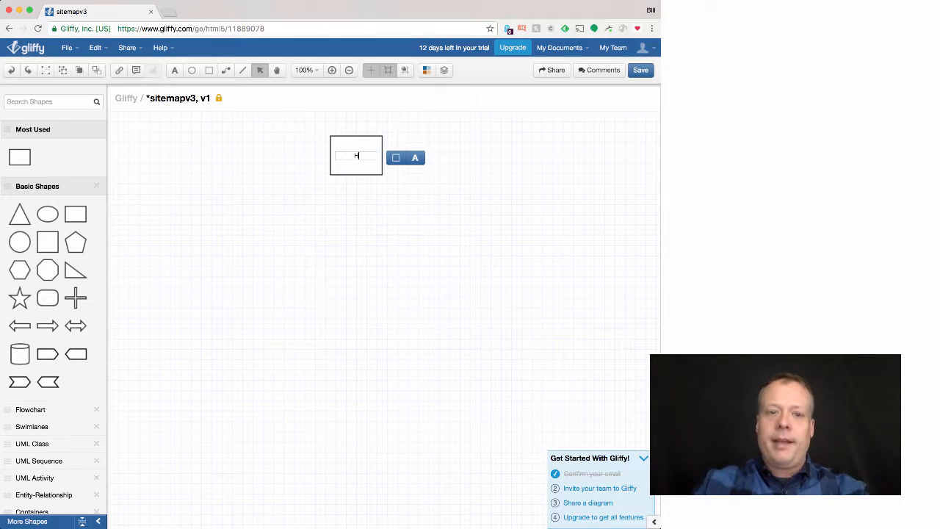
# - Label the top box 'Home Page' and add 'Contact Us' and 'About Us' boxes below it
pyautogui.write('Home Page')
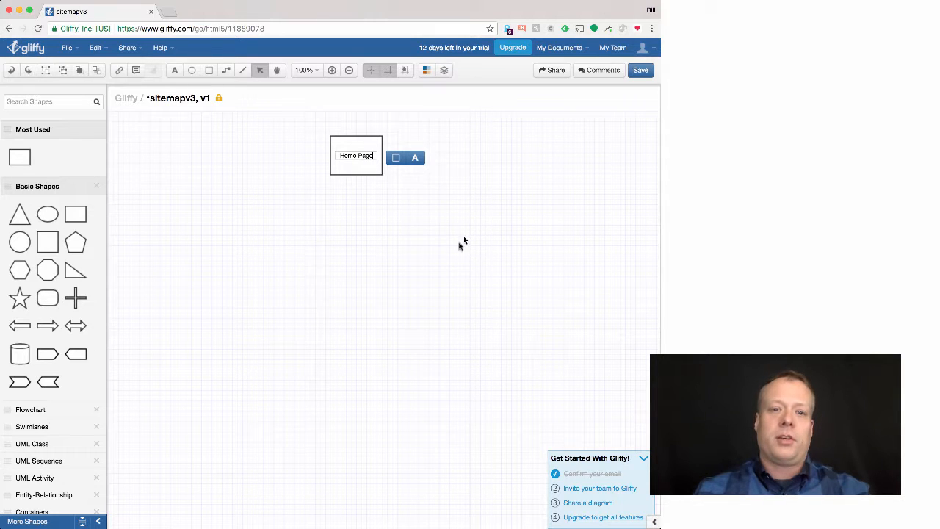
pyautogui.click(173, 184)
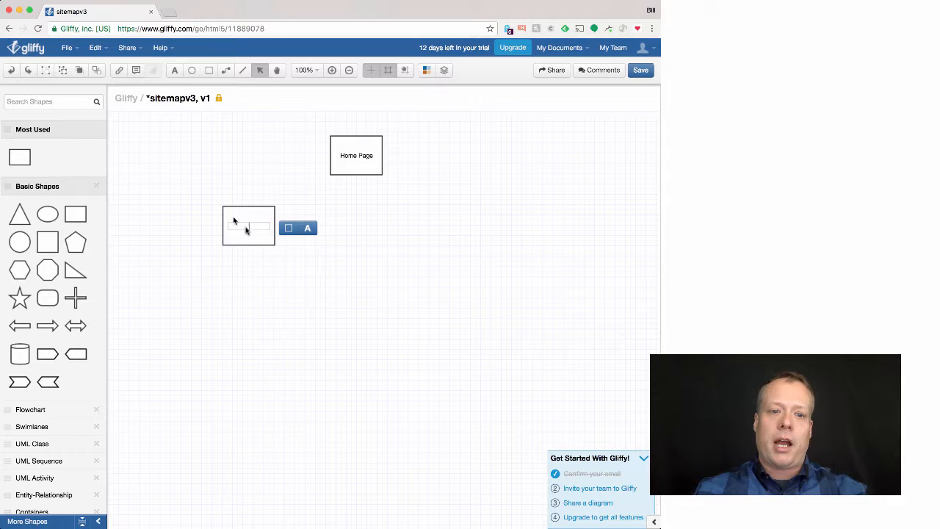
pyautogui.write('Contact Us')
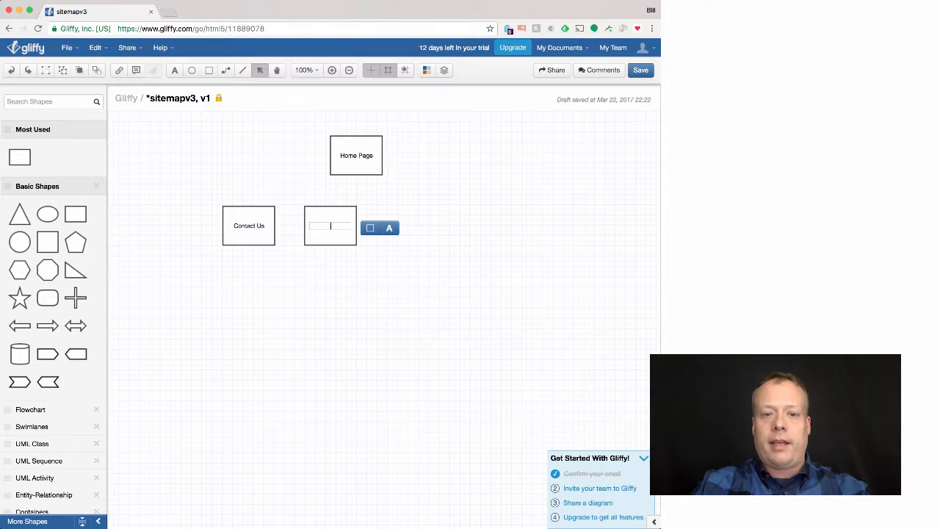
pyautogui.write('About Us')
pyautogui.write('Services')
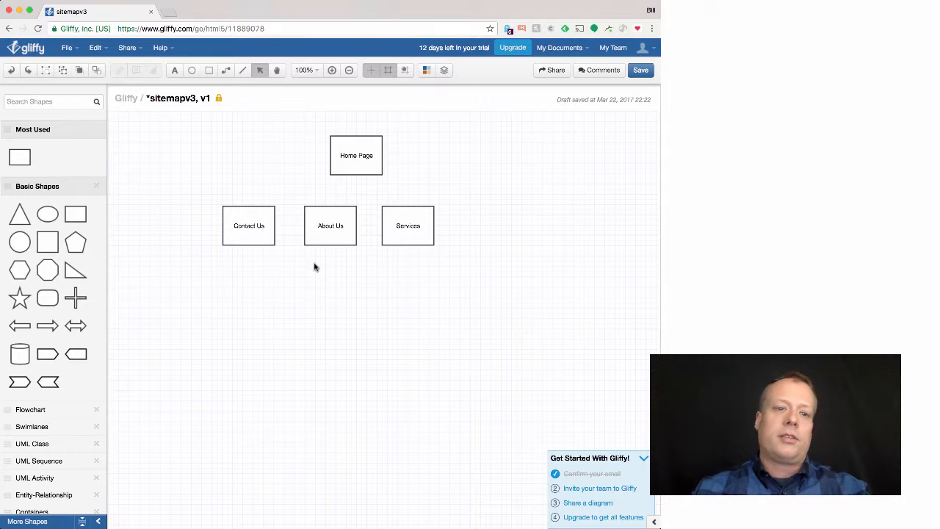
pyautogui.moveTo(364, 154)
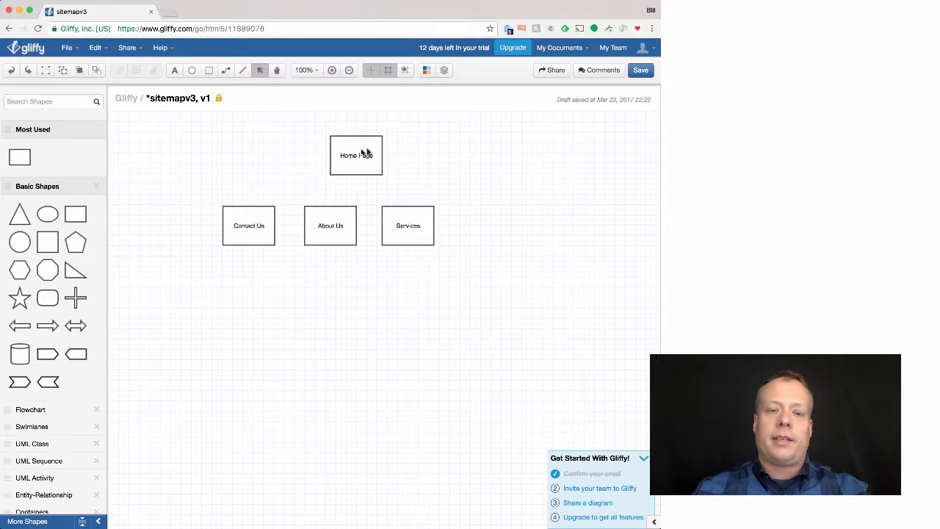
pyautogui.moveTo(367, 165)
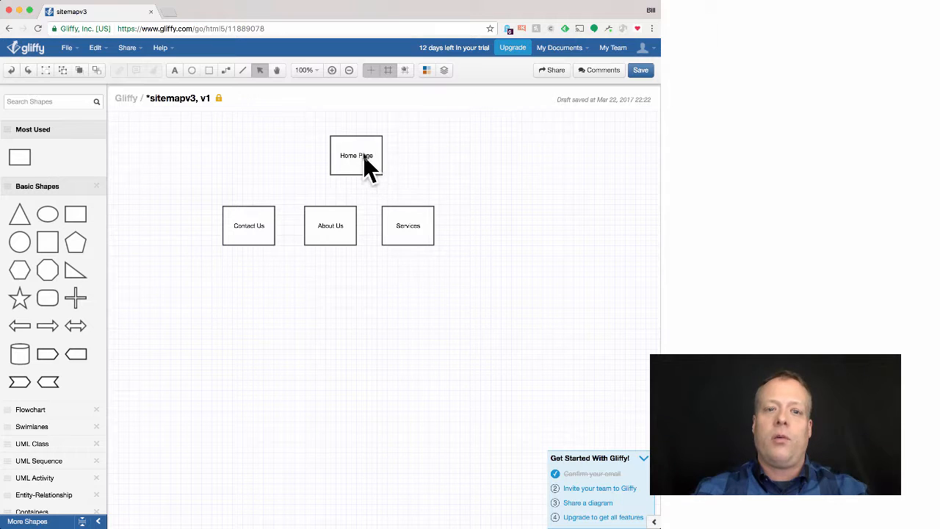
pyautogui.moveTo(352, 175)
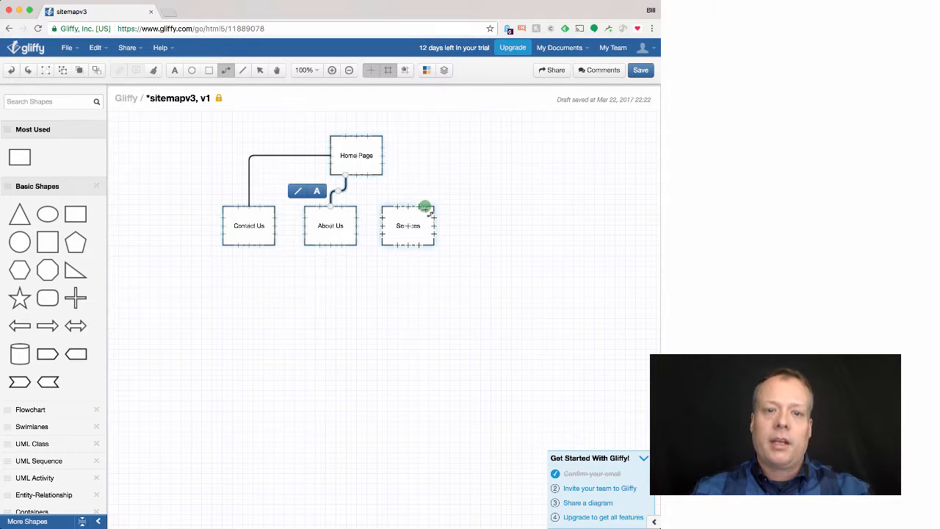
# - Attach the connector from Home Page to the Services box
pyautogui.click(355, 155)
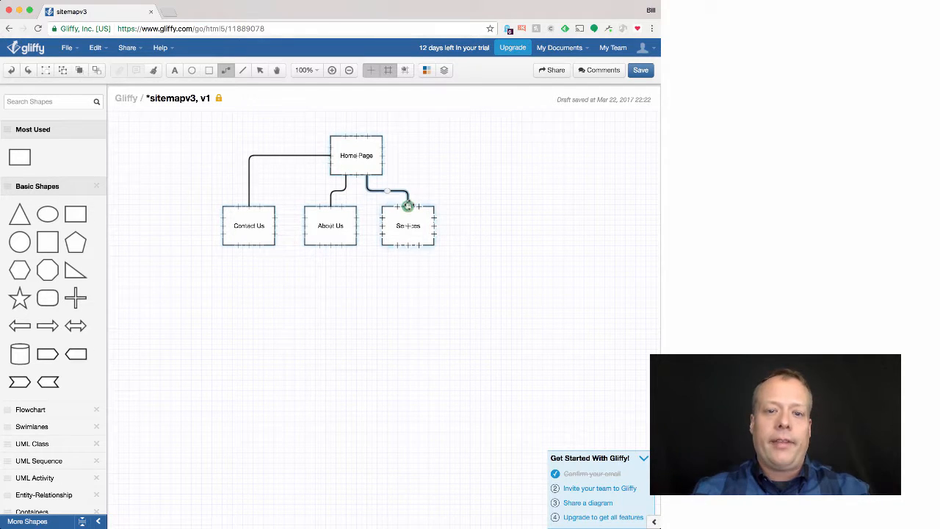
pyautogui.click(467, 301)
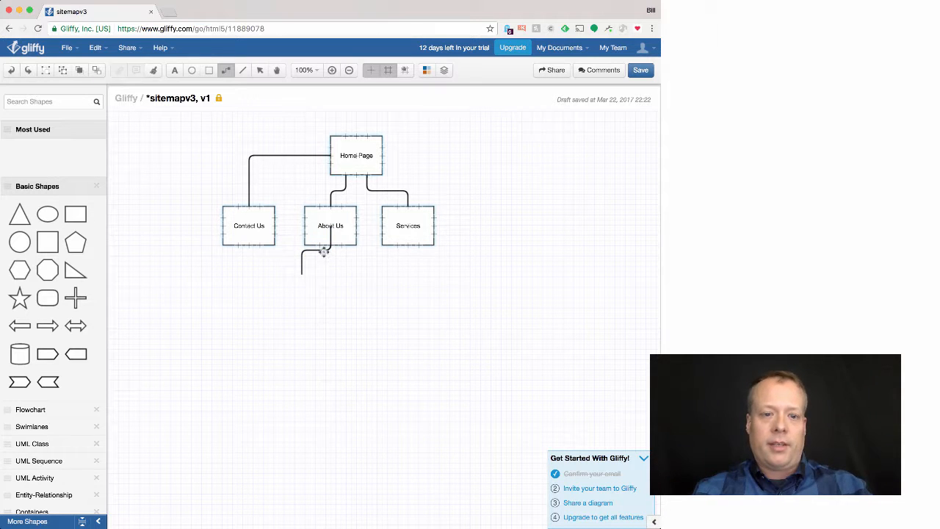
# - Drag About Us until it snaps level with Contact Us and Services, then deselect it
pyautogui.click(259, 70)
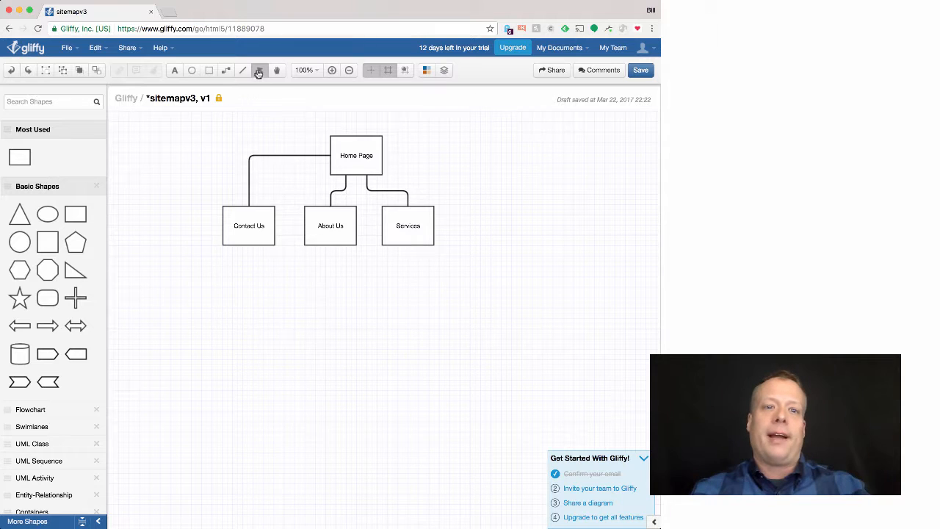
pyautogui.moveTo(329, 227); pyautogui.dragTo(319, 317)
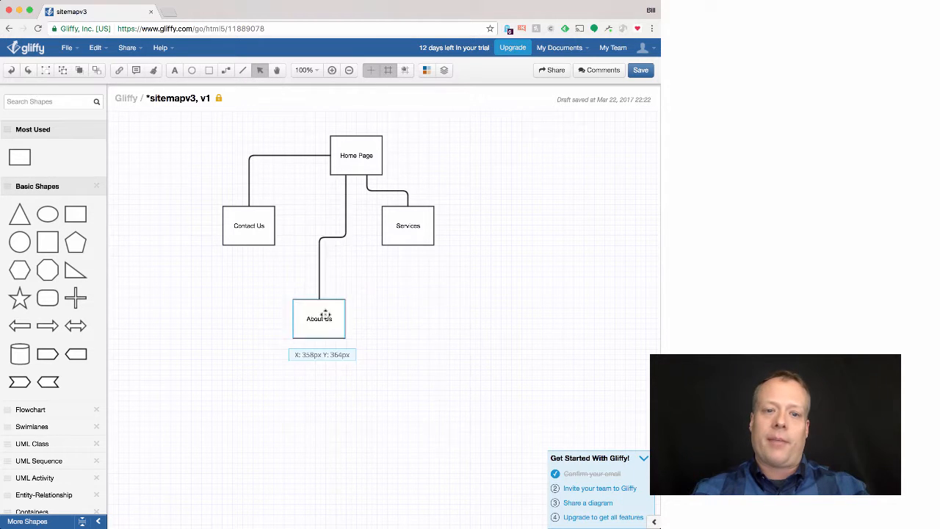
pyautogui.moveTo(319, 317); pyautogui.dragTo(299, 292)
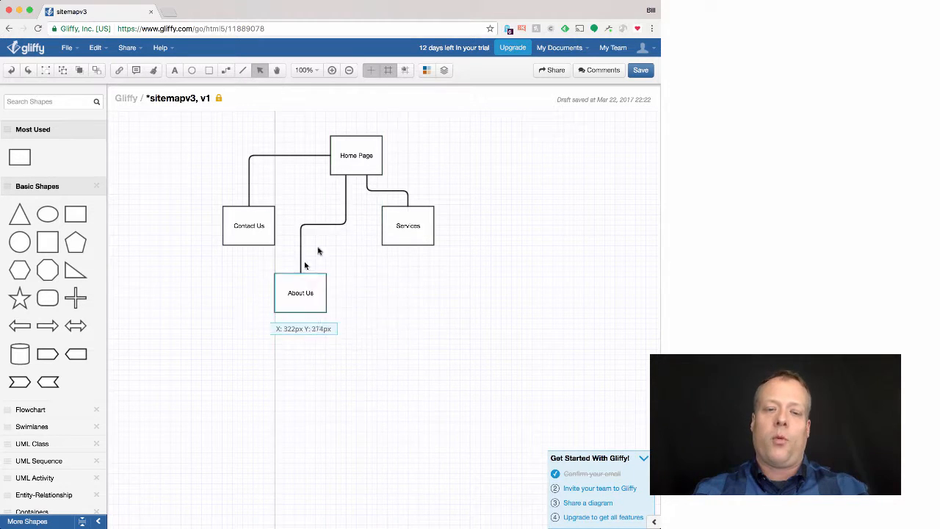
pyautogui.moveTo(299, 292); pyautogui.dragTo(311, 238)
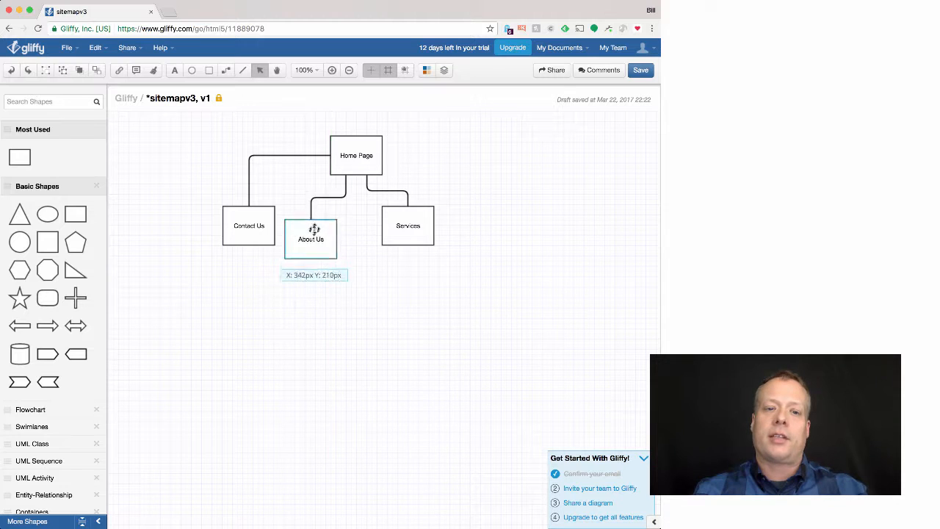
pyautogui.moveTo(311, 238); pyautogui.dragTo(329, 226)
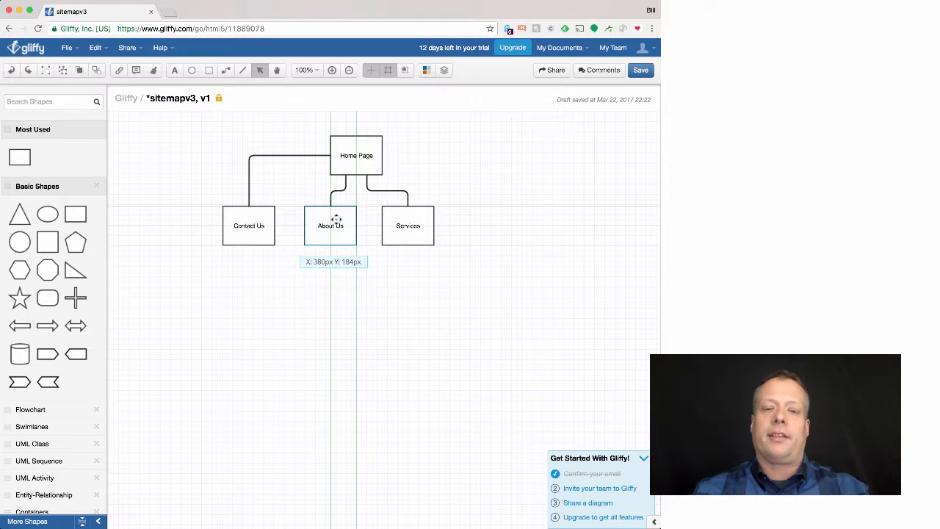
pyautogui.click(329, 226)
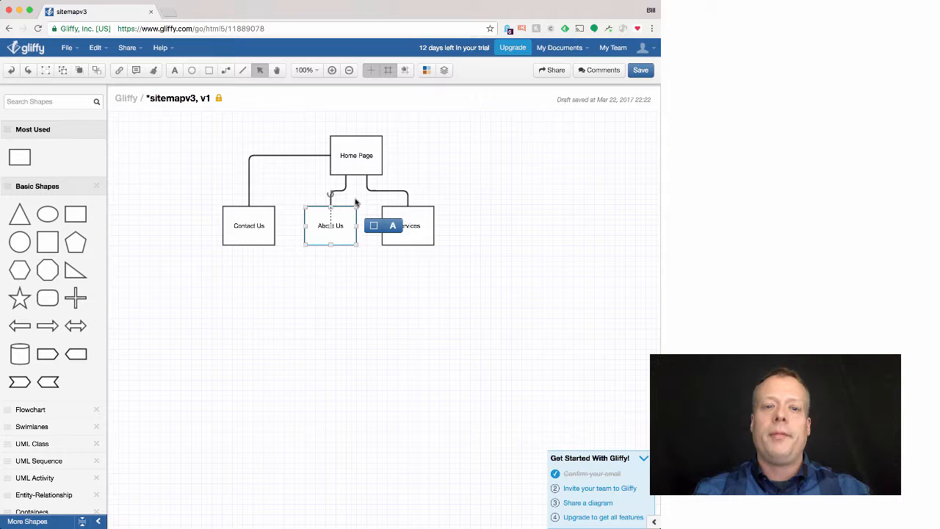
pyautogui.click(223, 128)
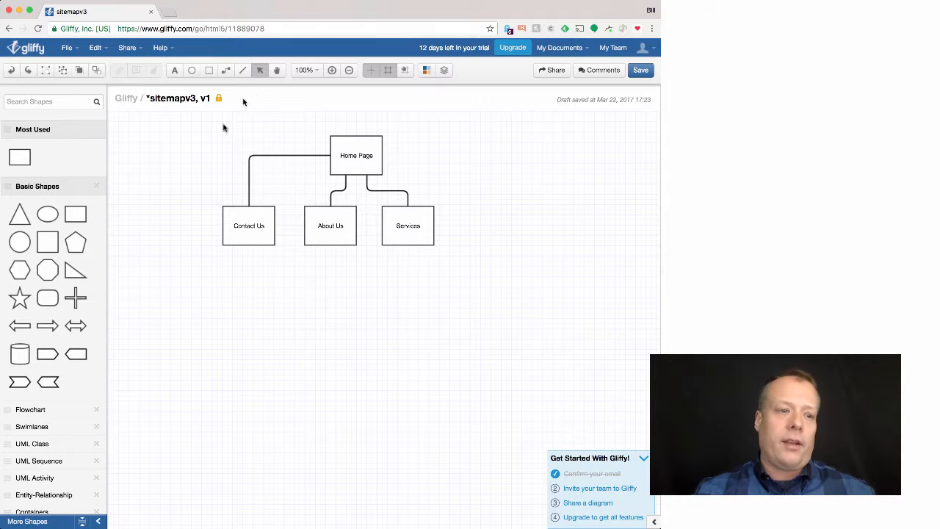
pyautogui.moveTo(118, 233)
pyautogui.write('Display Ads')
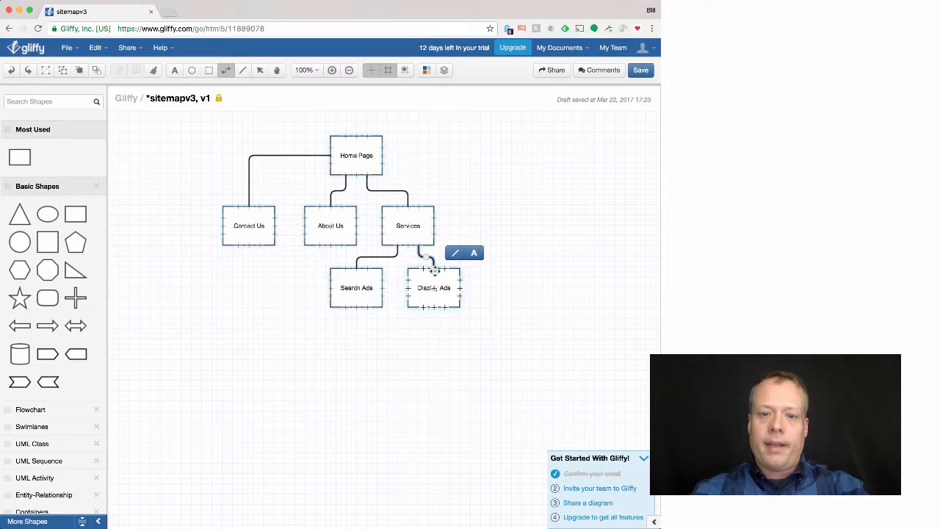
# - Deselect the newly added Display Ads box beneath Services
pyautogui.click(446, 168)
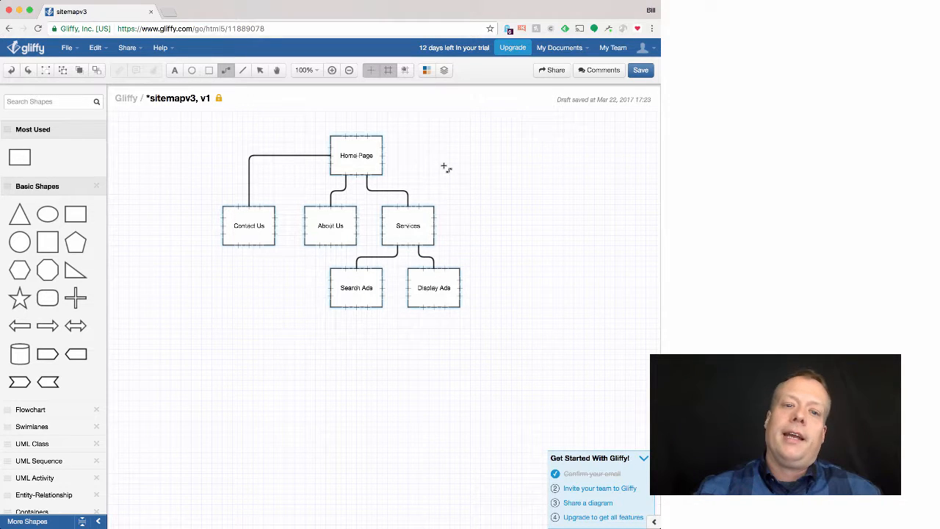
pyautogui.moveTo(426, 182)
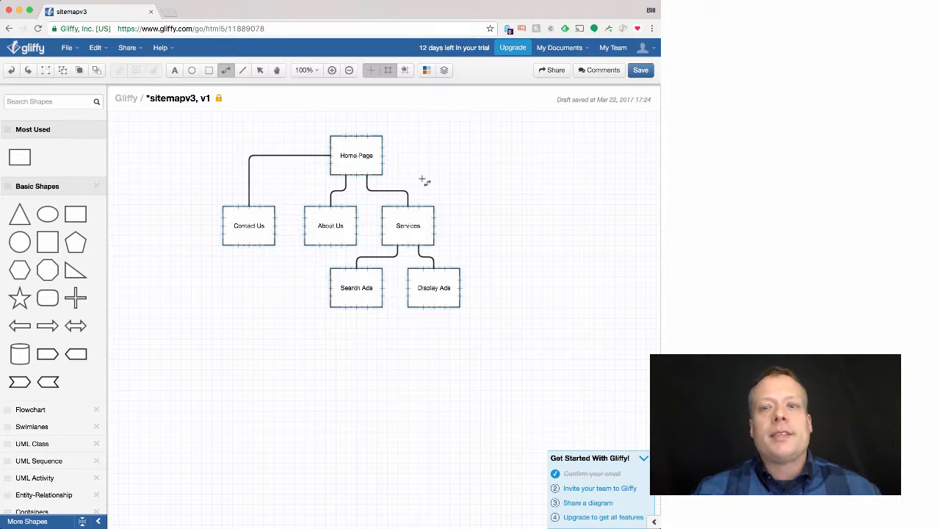
# - Create a new share link for sitemapv3 and set its permission to Public on the Web
pyautogui.click(556, 70)
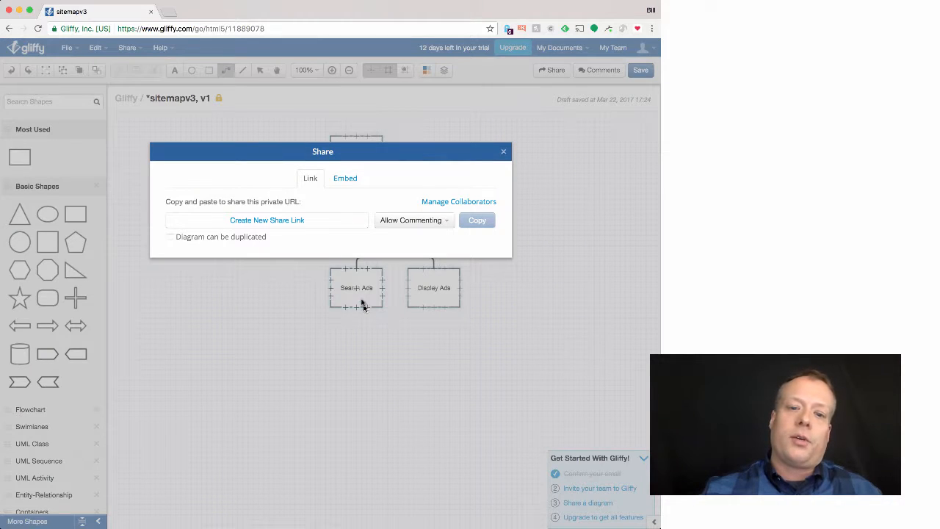
pyautogui.click(267, 220)
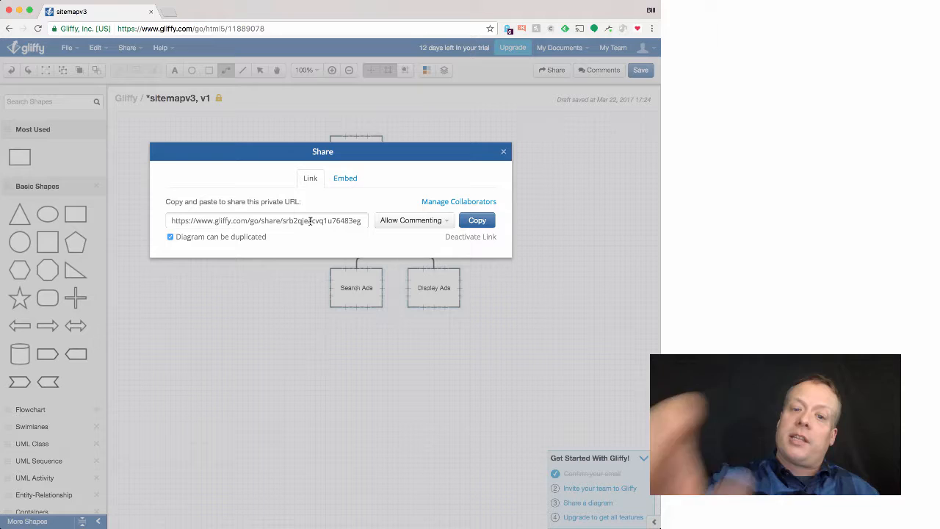
pyautogui.click(414, 221)
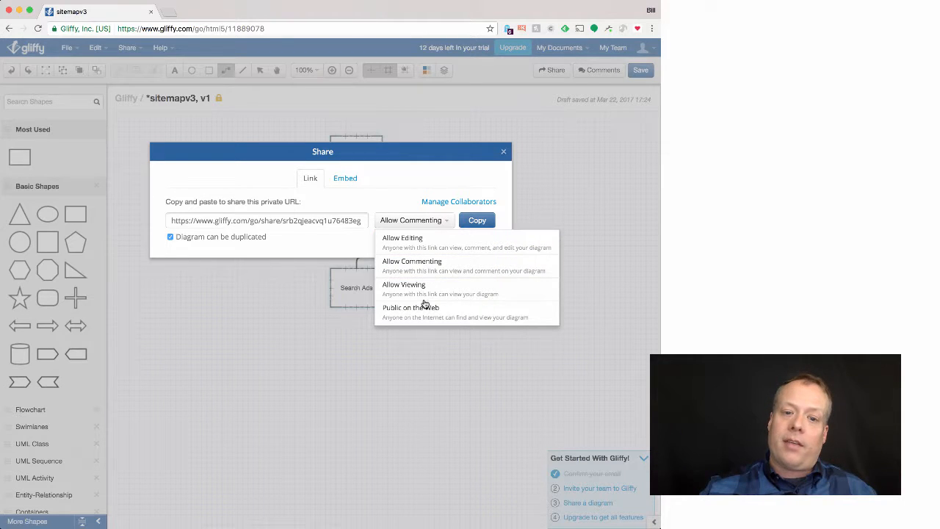
pyautogui.moveTo(546, 478)
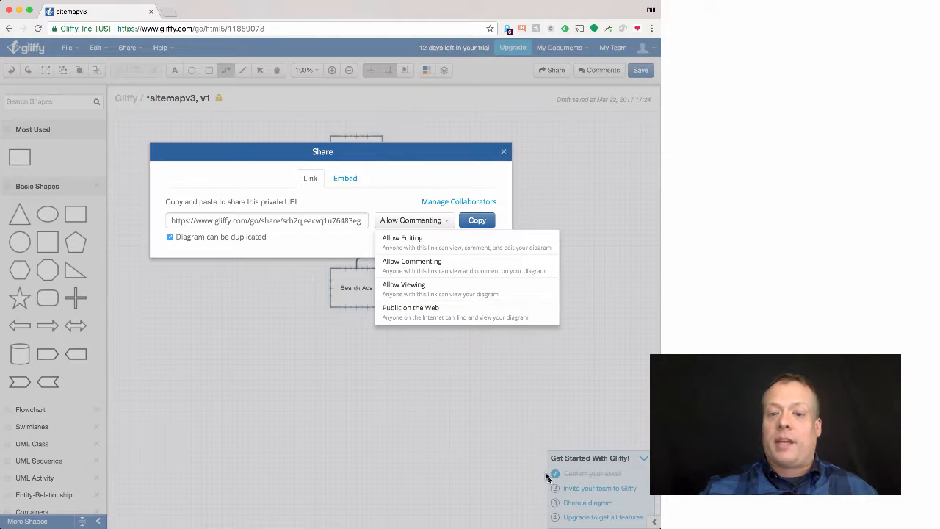
pyautogui.click(504, 151)
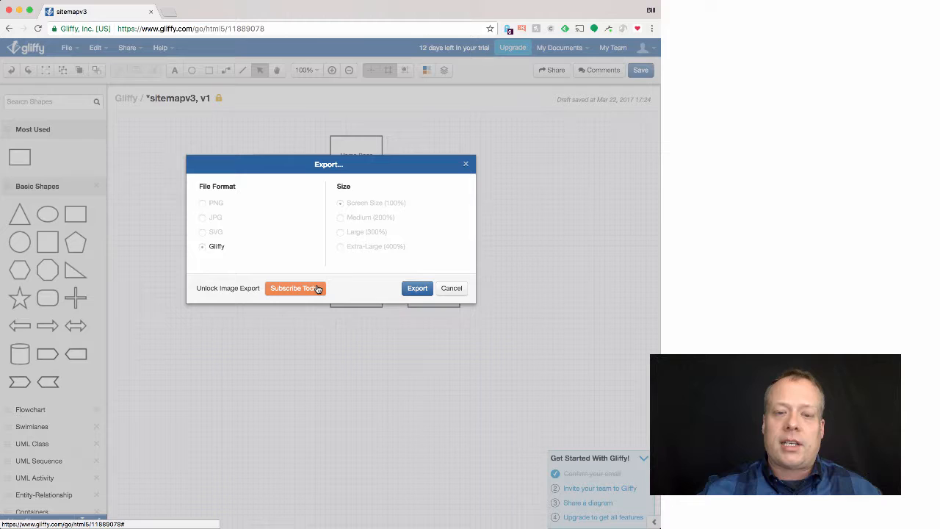
pyautogui.moveTo(307, 257)
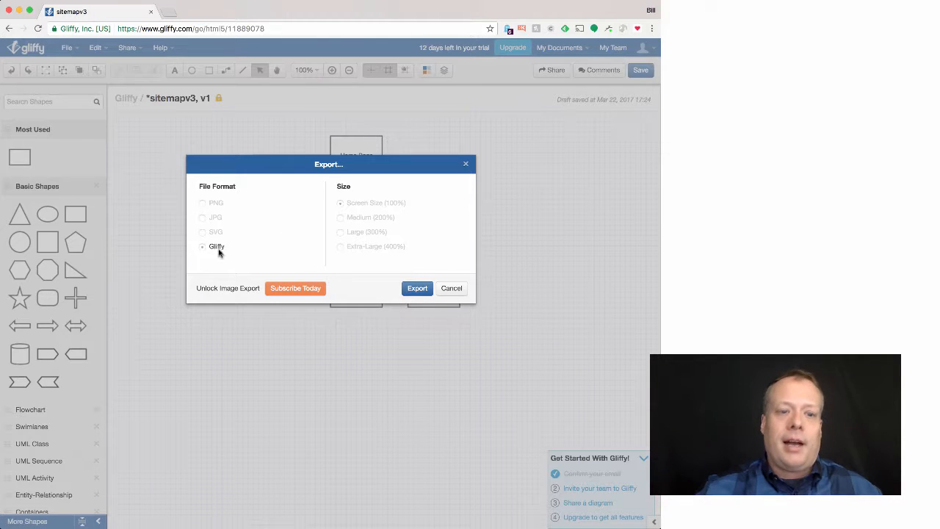
pyautogui.moveTo(359, 280)
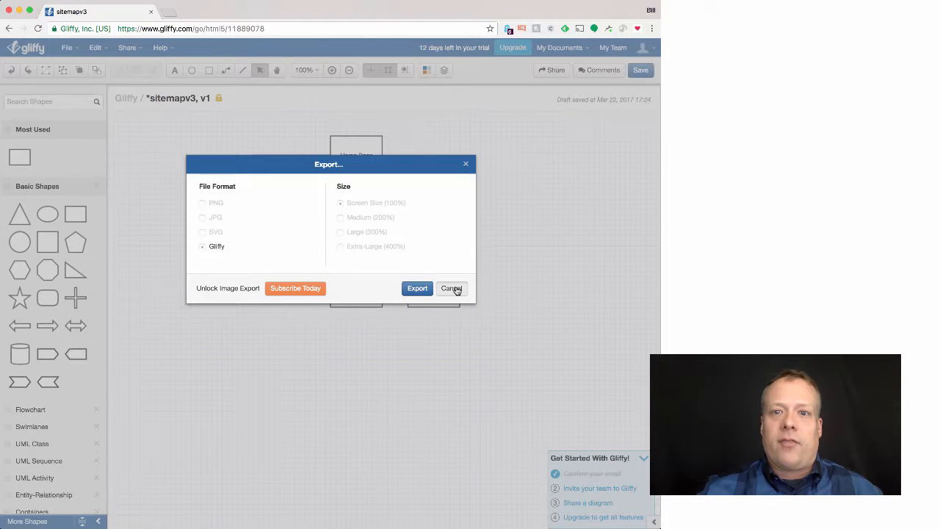
pyautogui.click(67, 47)
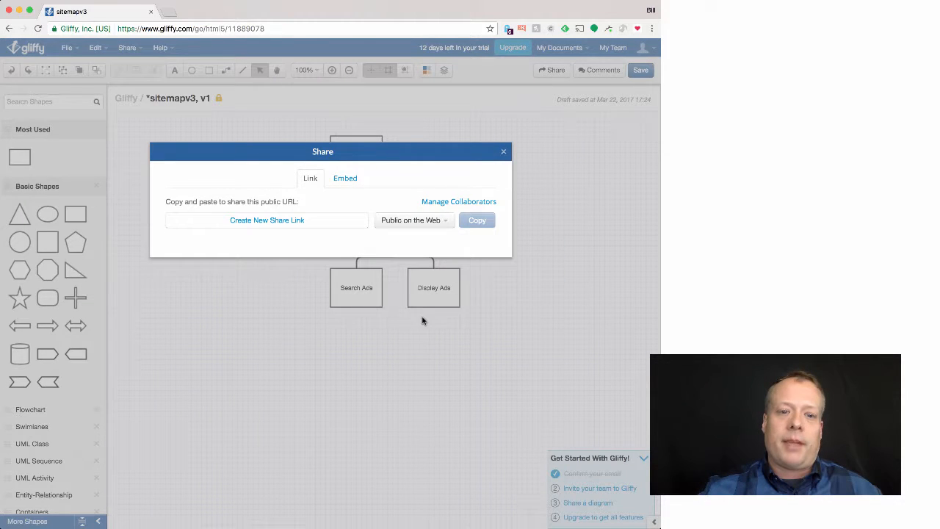
# - Generate the public web link for sitemapv3 and copy it
pyautogui.click(268, 220)
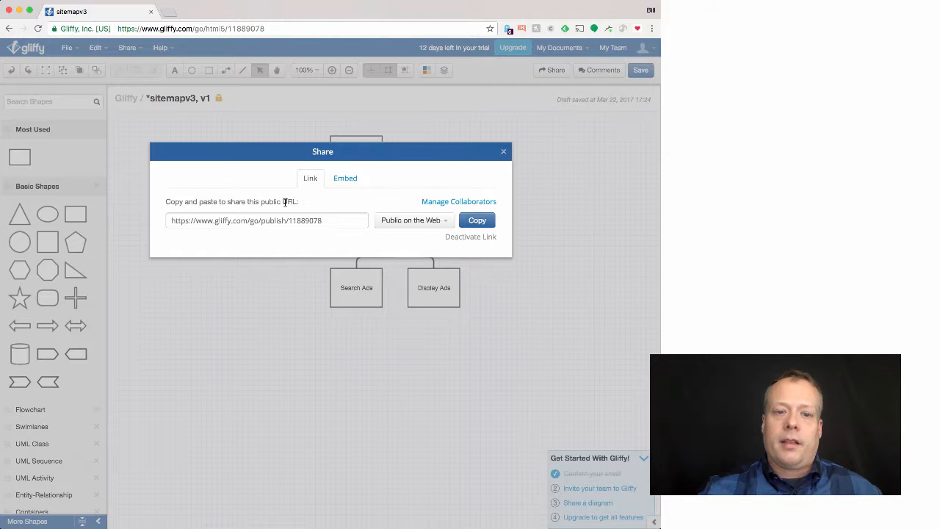
pyautogui.tripleClick(246, 220)
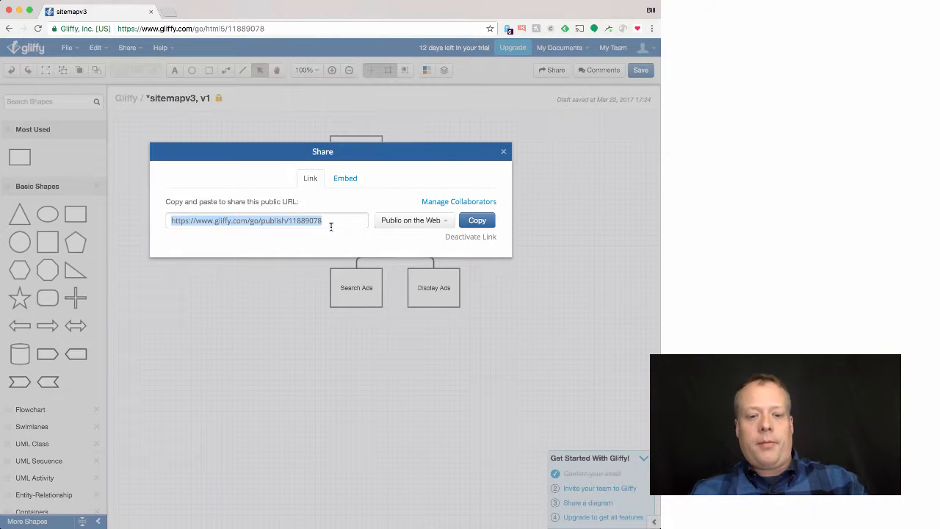
pyautogui.click(247, 221)
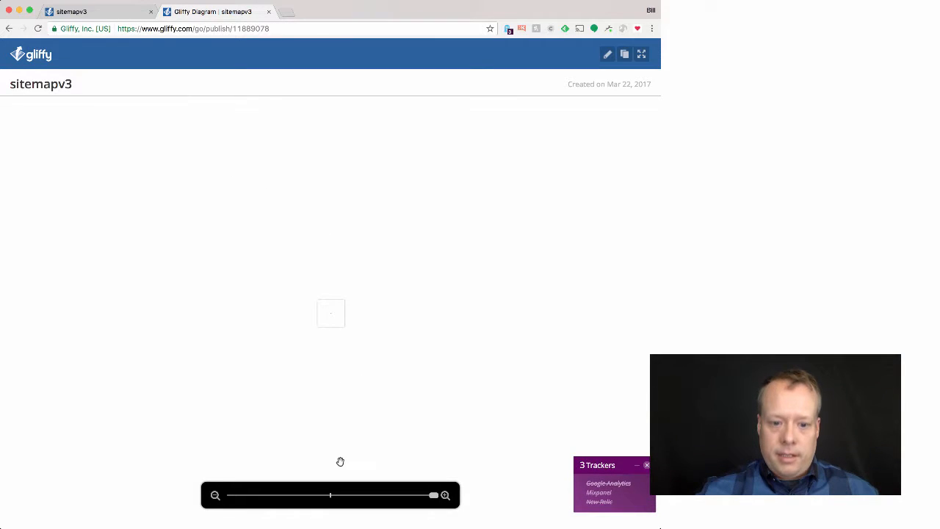
# - Zoom in on the published sitemap so the whole org chart is readable
pyautogui.click(445, 495)
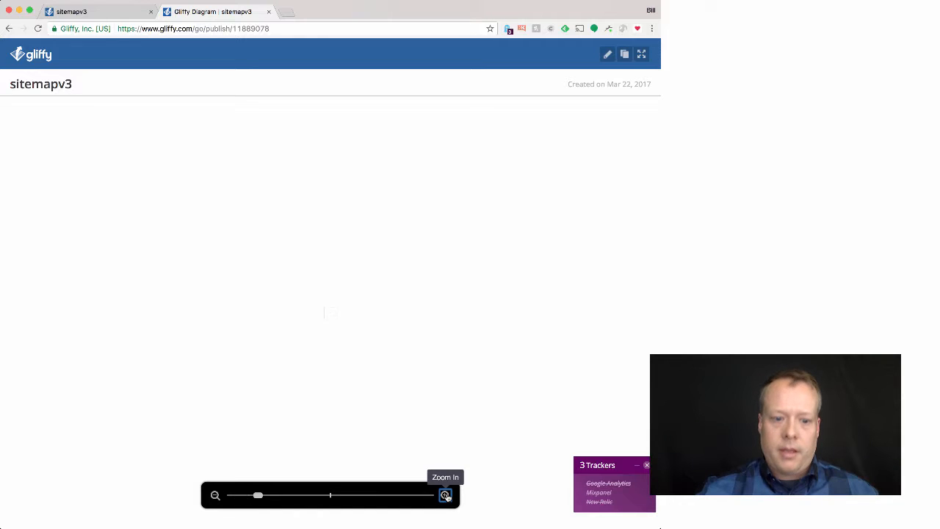
pyautogui.click(445, 493)
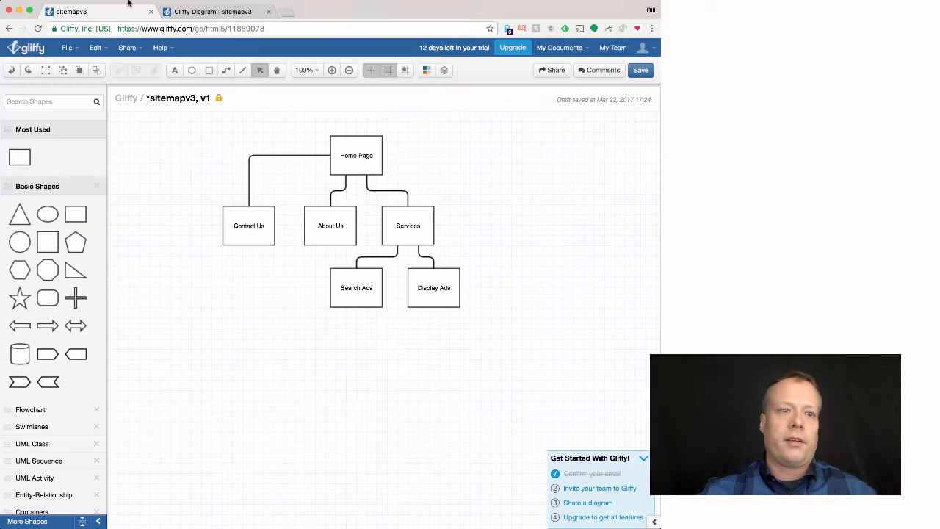
pyautogui.click(68, 47)
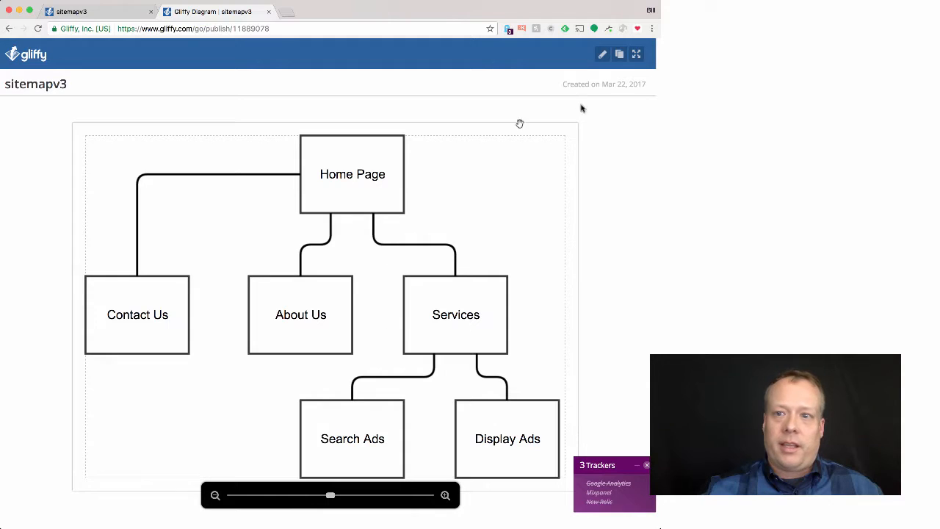
pyautogui.moveTo(603, 53)
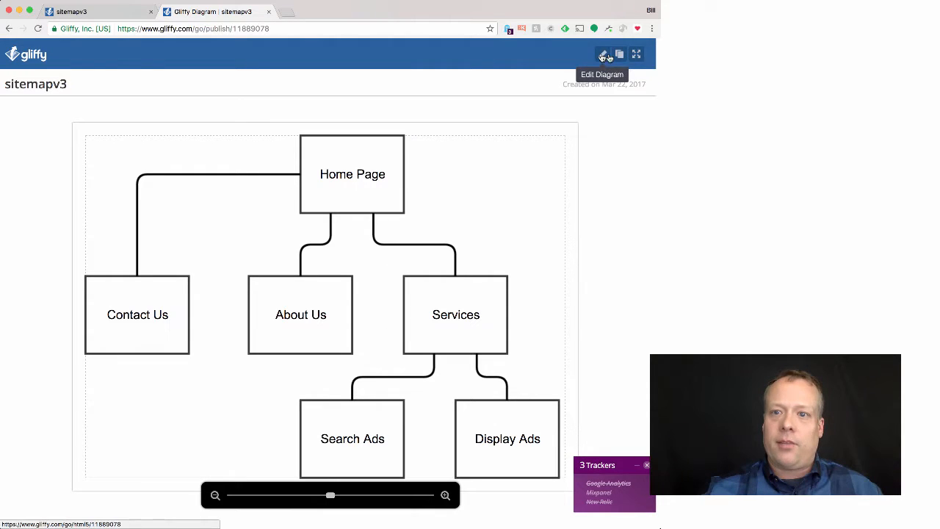